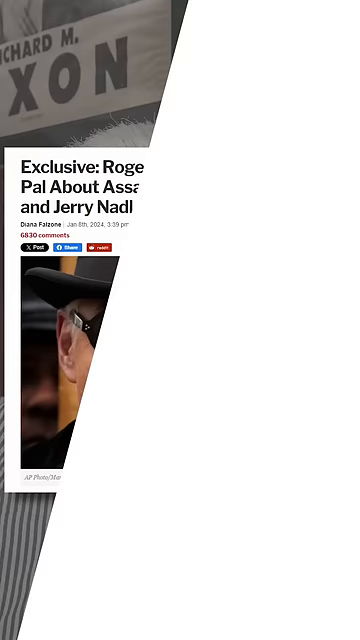
{"action": "scroll", "scroll_direction": "down", "scroll_amount": 3}
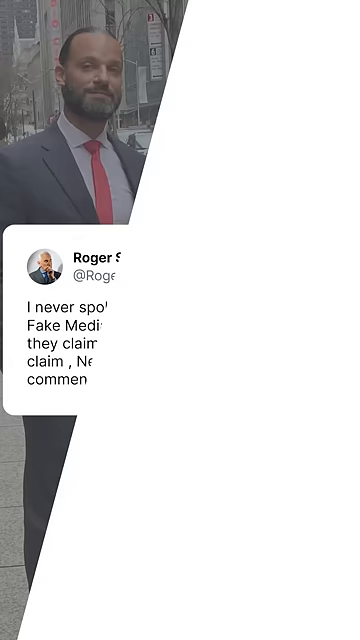